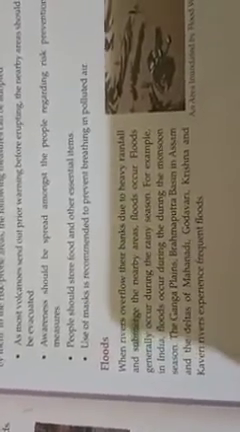
scroll(down, 3)
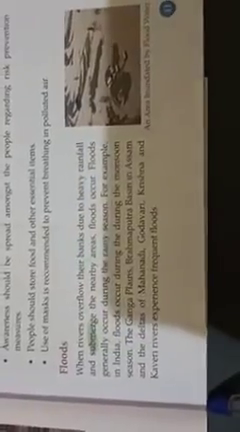